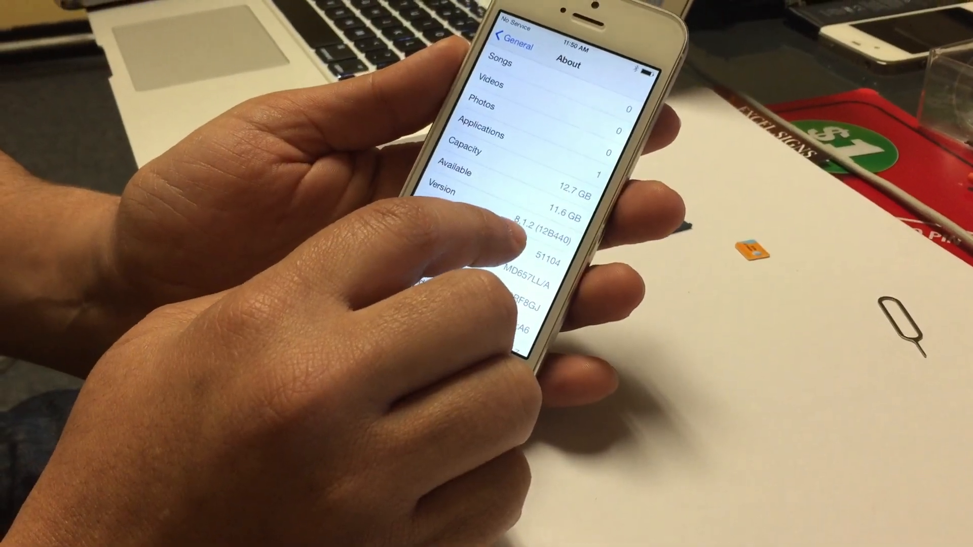
Return from the About details to the General settings list while the phone shows No SIM.
{"action": "scroll", "scroll_direction": "down", "scroll_amount": 3}
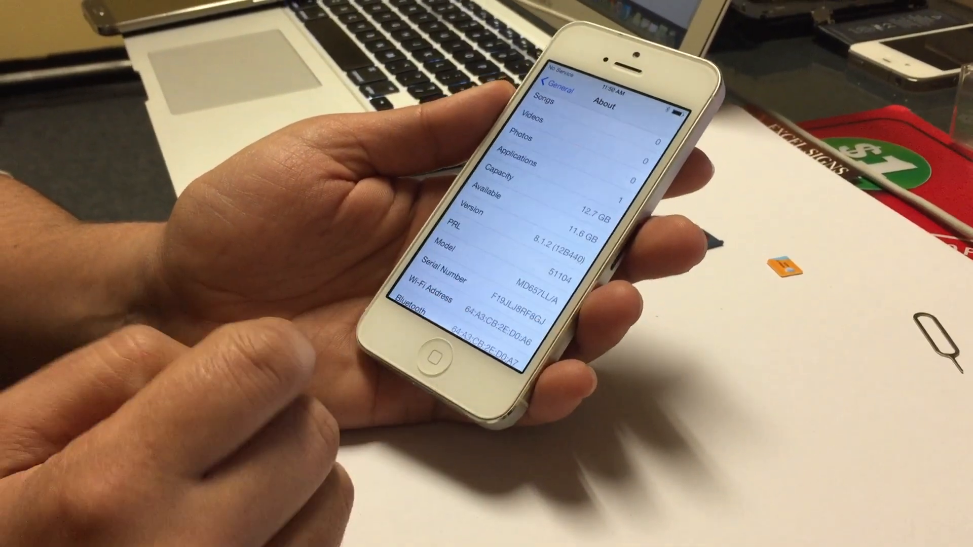
{"action": "scroll", "scroll_direction": "down", "scroll_amount": 3}
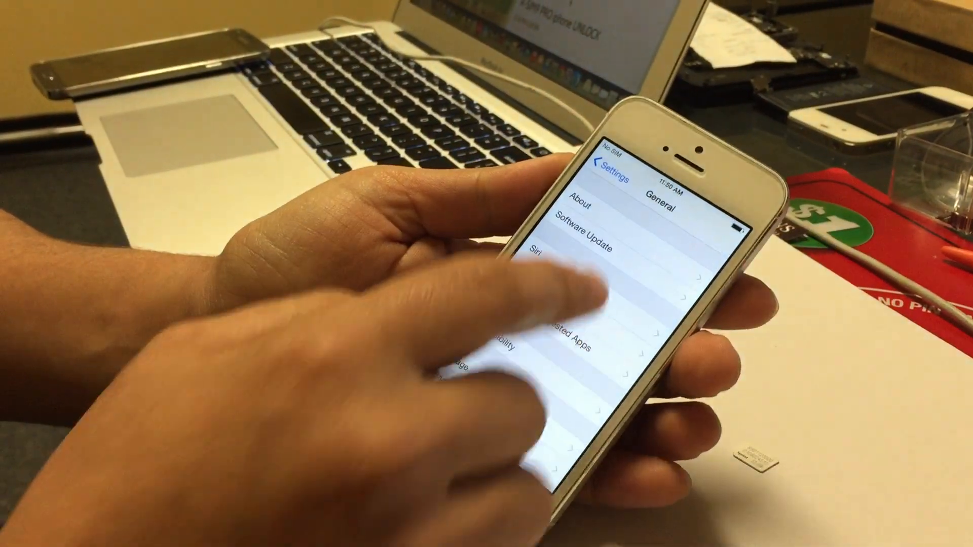
{"action": "left_click", "coordinate": [611, 166]}
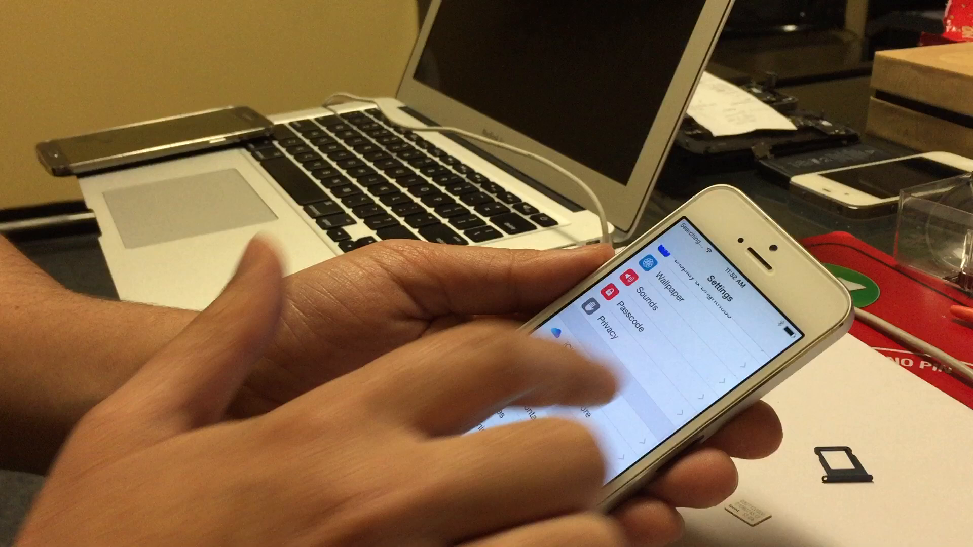
Scroll the main Settings list past Wallpaper, Sounds and Safari to reach Phone and Messages.
{"action": "scroll", "scroll_direction": "down", "scroll_amount": 3}
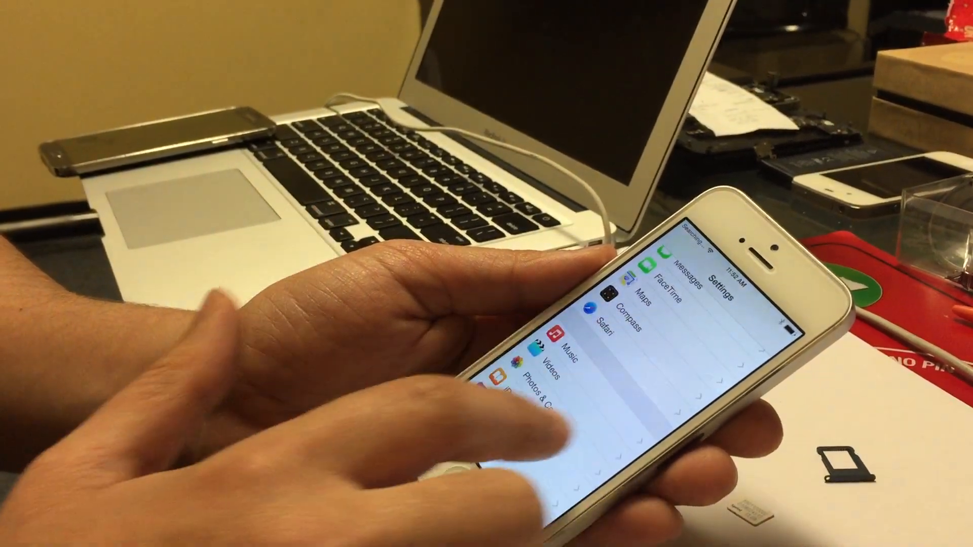
{"action": "scroll", "scroll_direction": "down", "scroll_amount": 3}
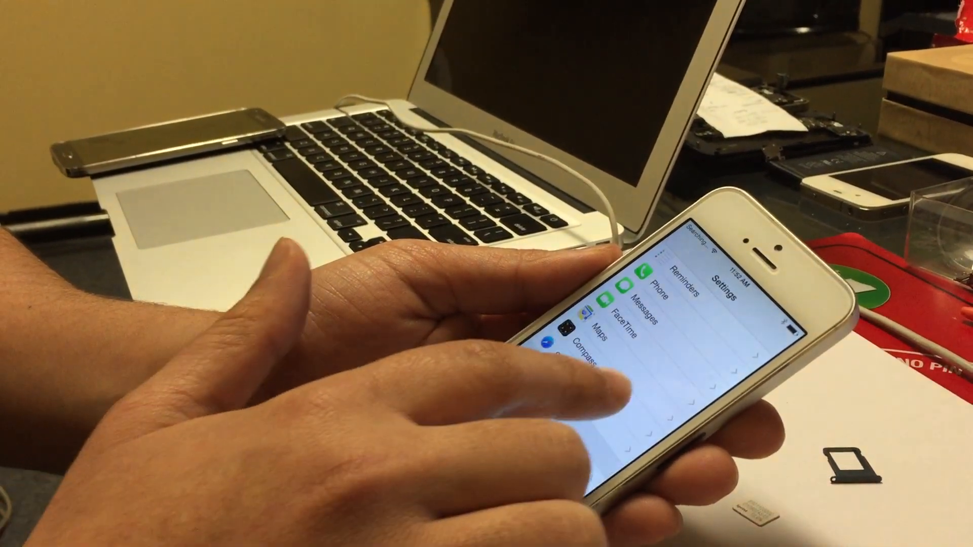
{"action": "scroll", "scroll_direction": "down", "scroll_amount": 3}
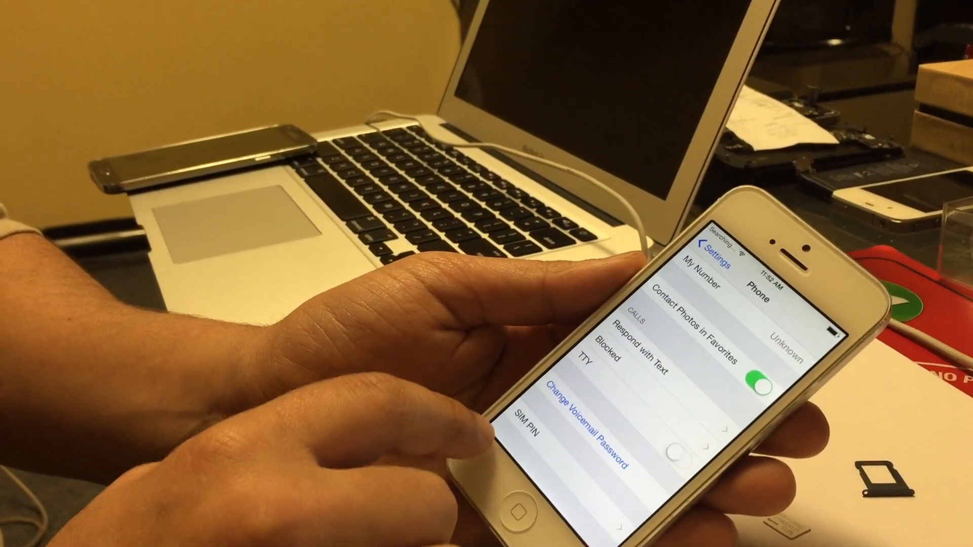
Scroll the Phone settings to SIM Applications and run the R-SIM setup until 'Setup OK!' appears.
{"action": "scroll", "scroll_direction": "down", "scroll_amount": 3}
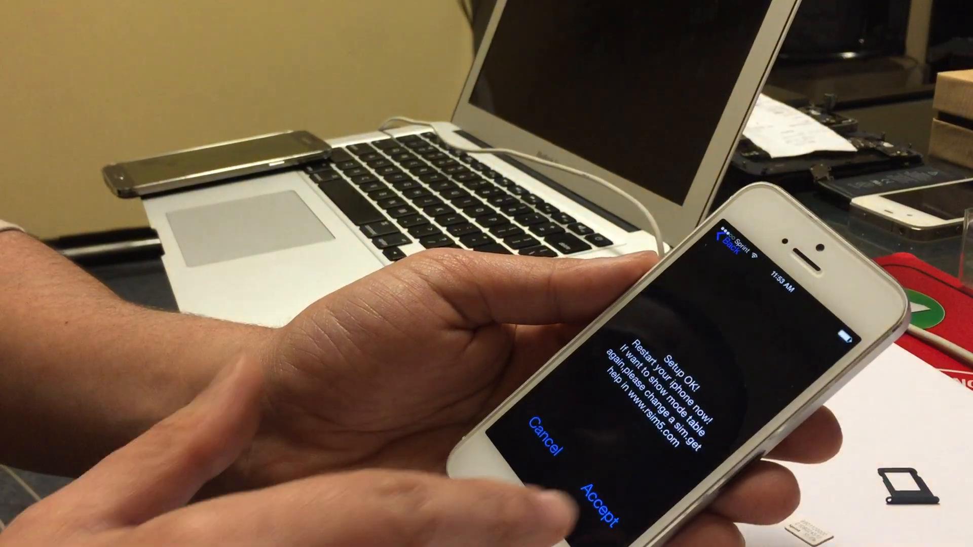
Accept the R-SIM 'Setup OK! Restart your iphone now!' confirmation.
{"action": "left_click", "coordinate": [600, 503]}
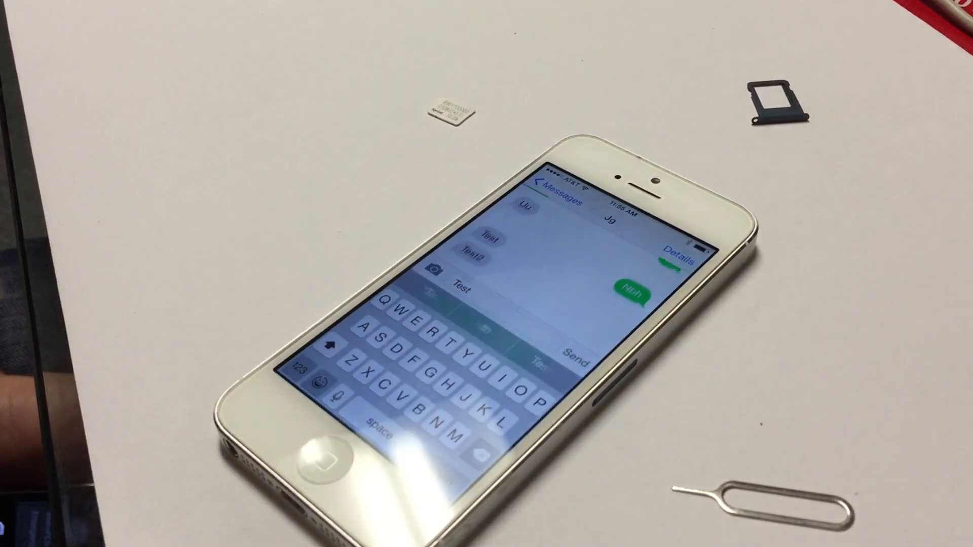
Send the typed 'Test' message in the conversation to confirm texting works on AT&T.
{"action": "left_click", "coordinate": [576, 353]}
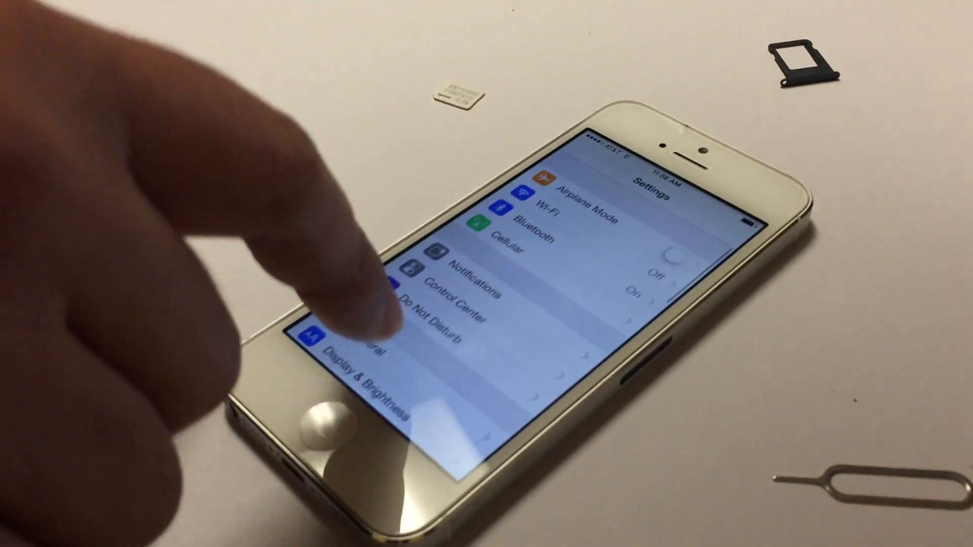
Scroll the main Settings list with AT&T shown as the carrier.
{"action": "scroll", "scroll_direction": "down", "scroll_amount": 3}
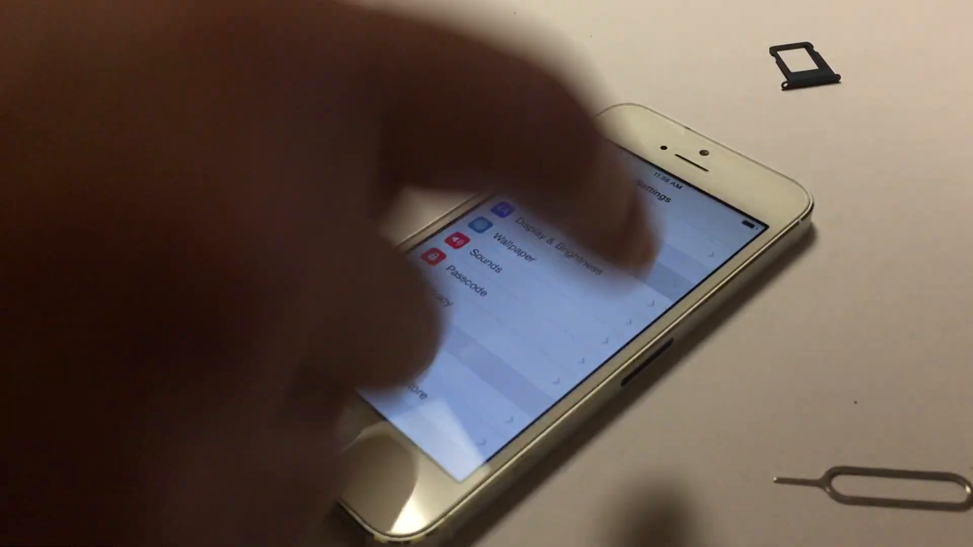